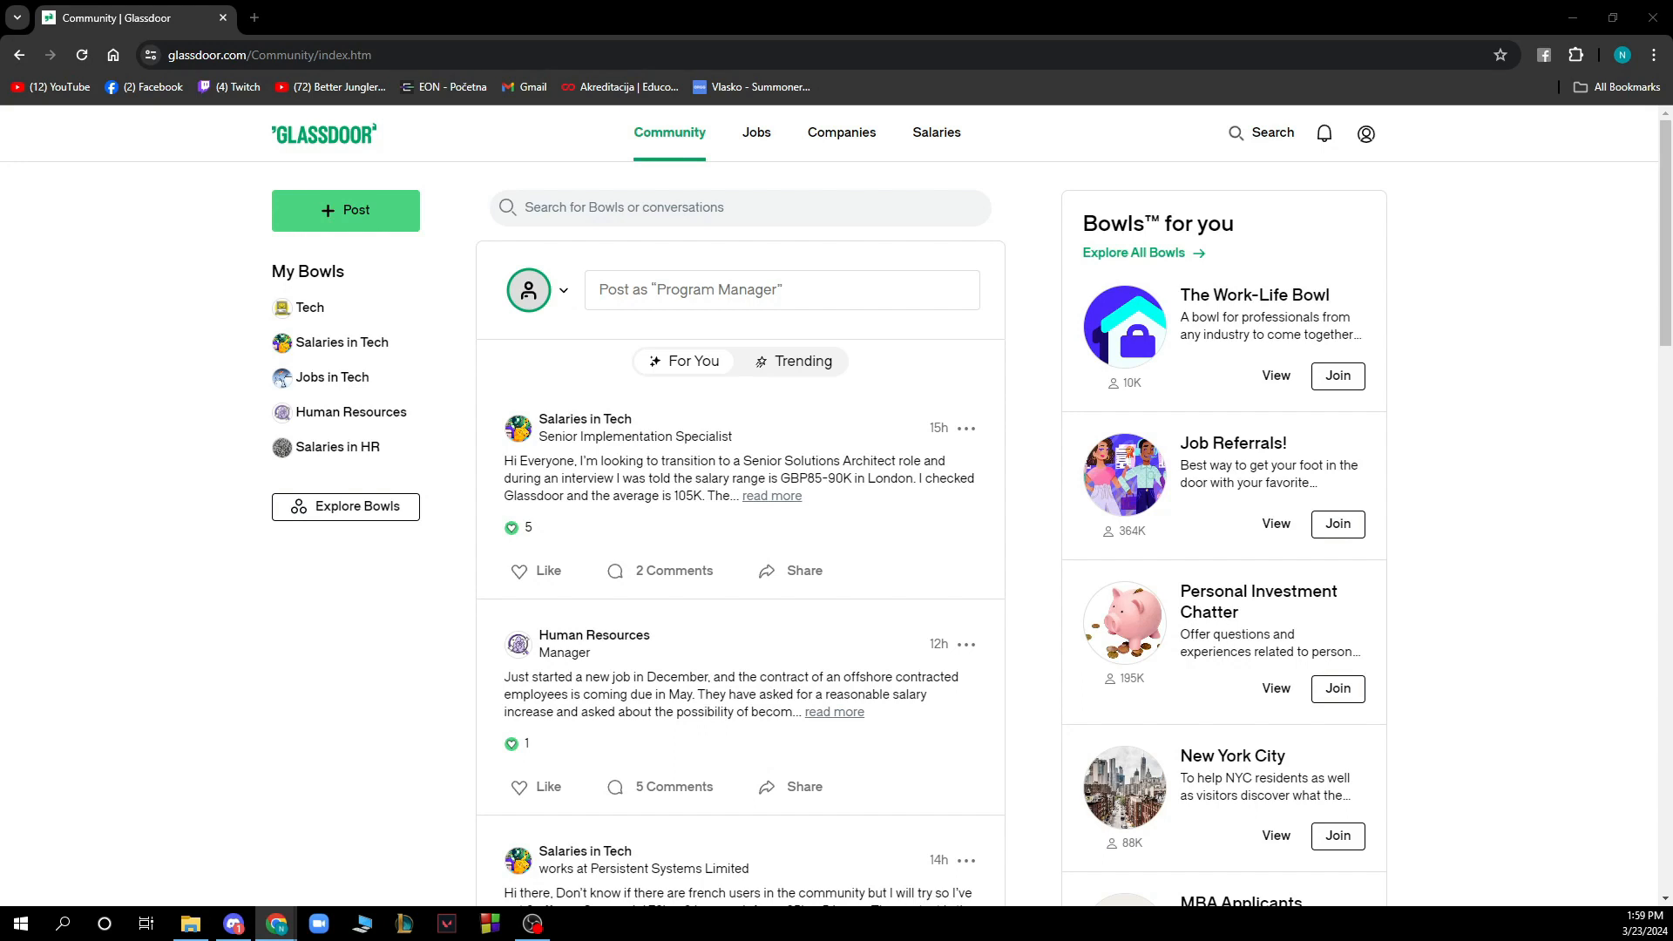
mouse_move(896, 11)
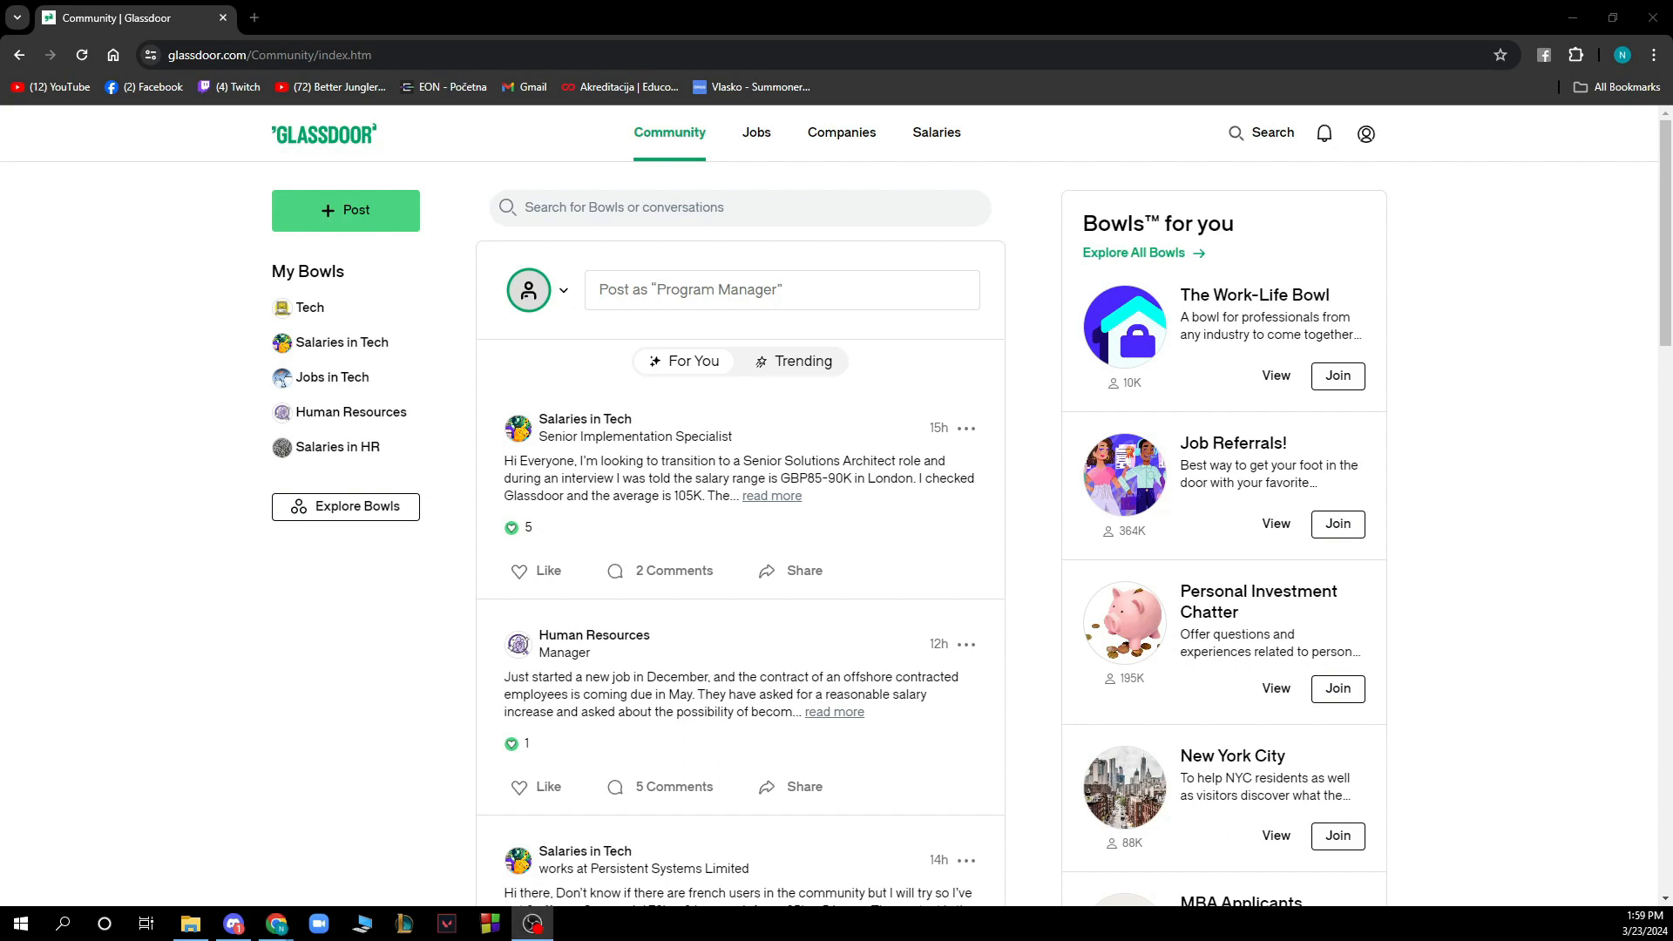
mouse_move(542, 10)
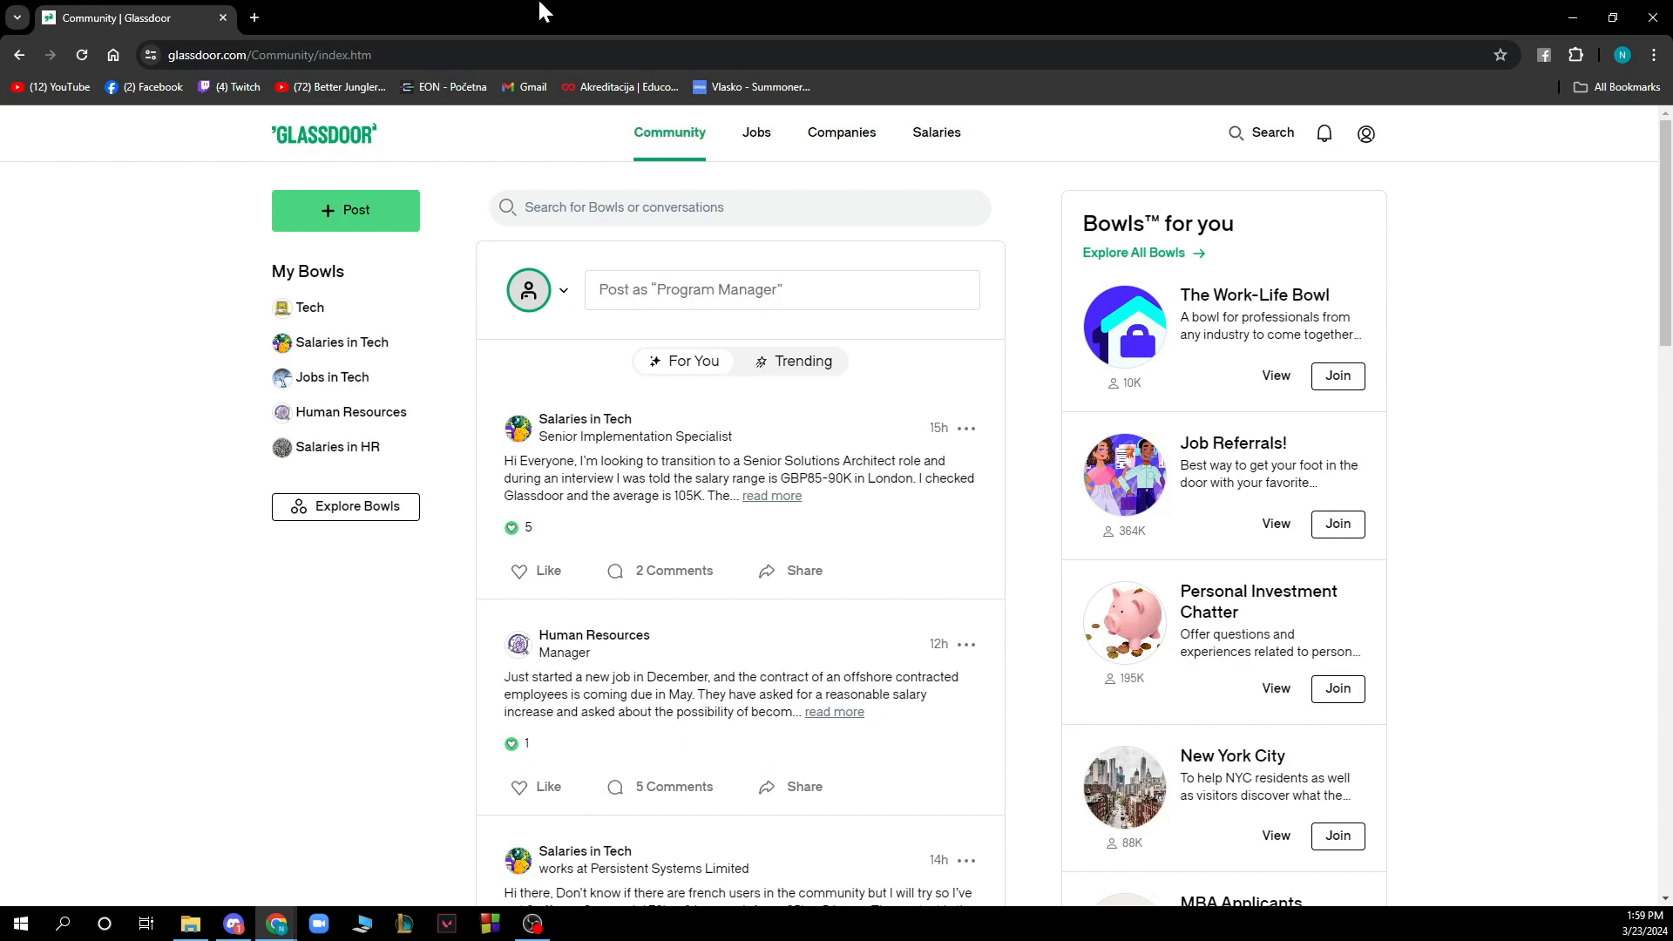
mouse_move(655, 122)
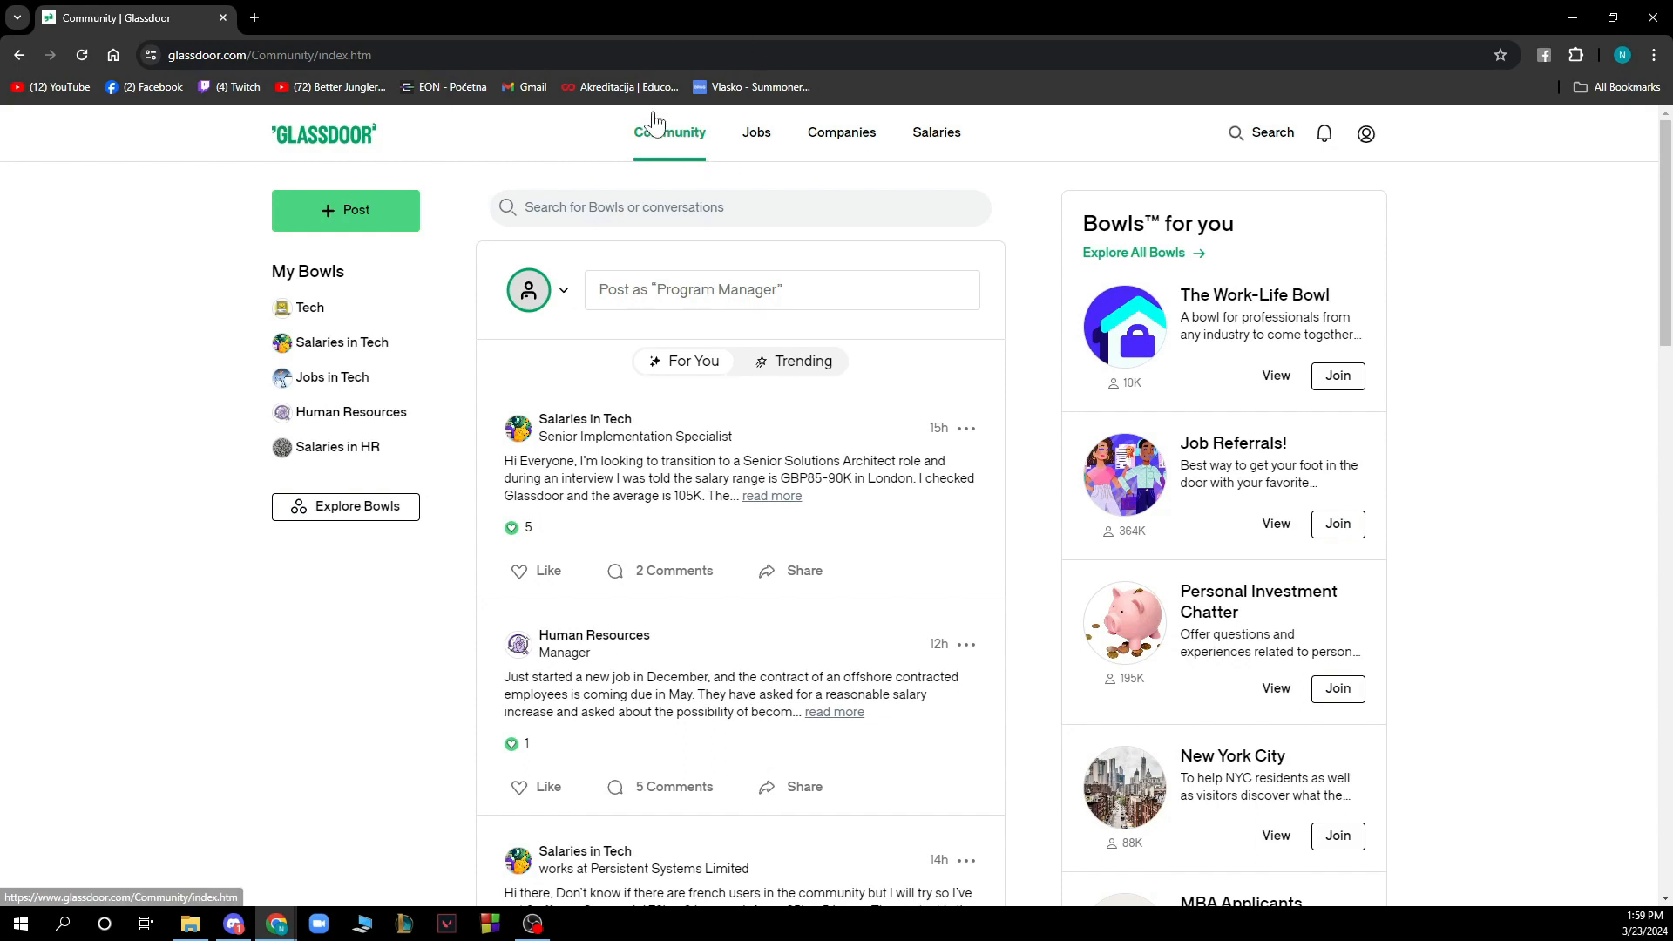
mouse_move(383, 210)
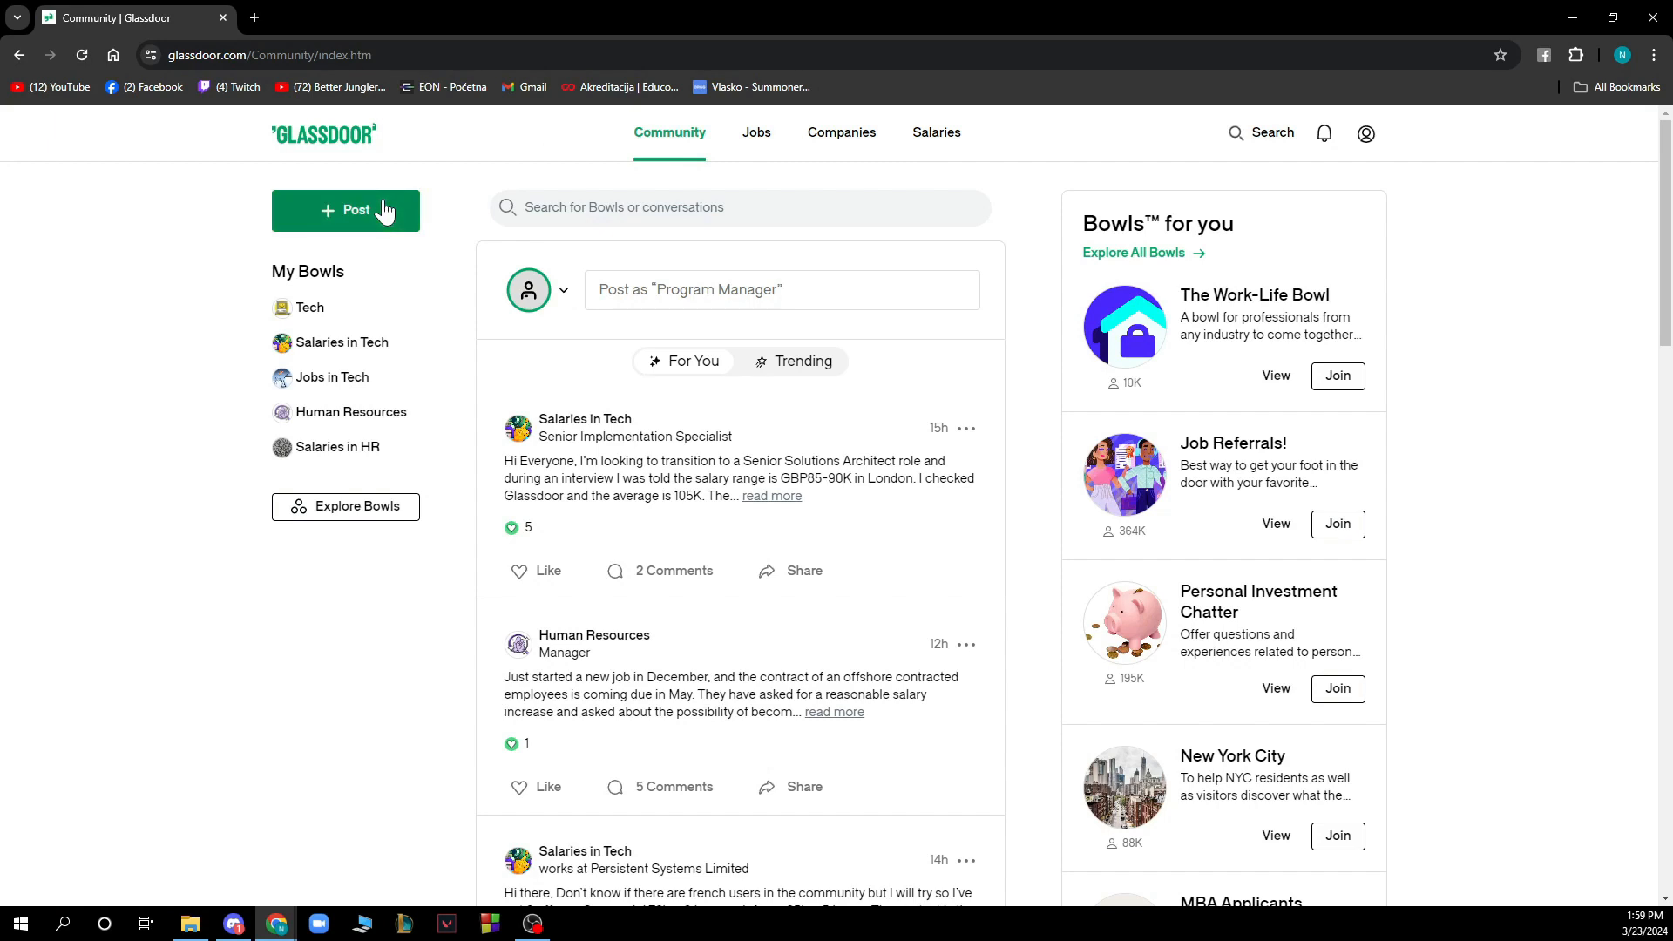
mouse_move(444, 230)
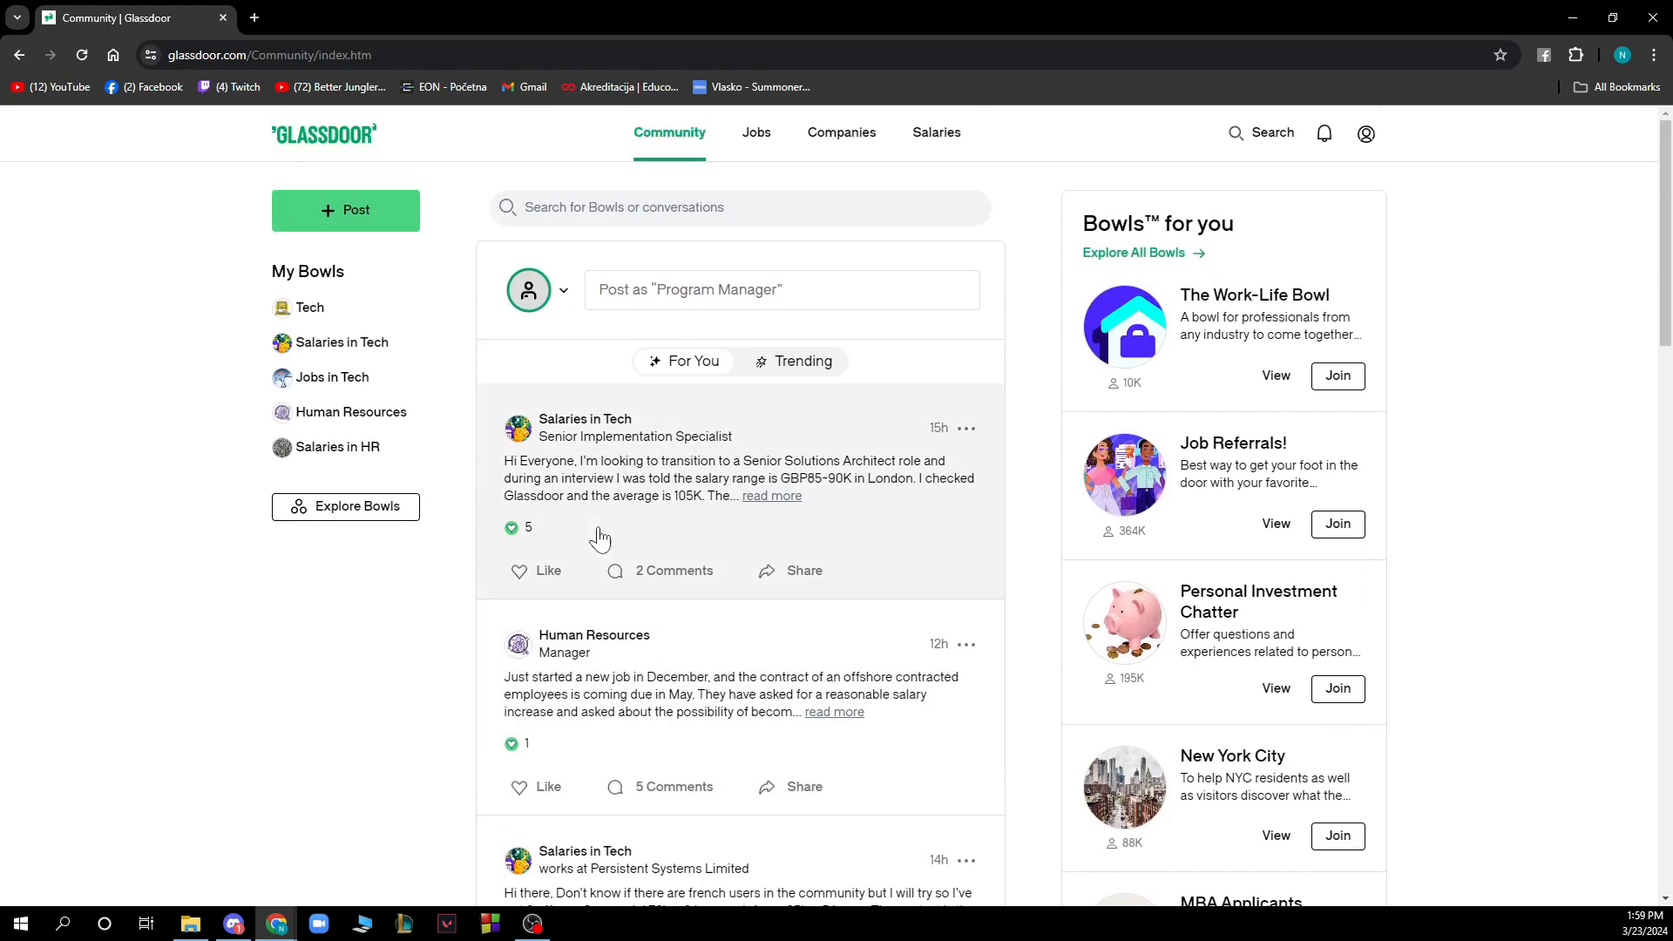
View recommended project manager jobs and the Freelance Production Project Manager posting, then head to Companies
left_click(757, 132)
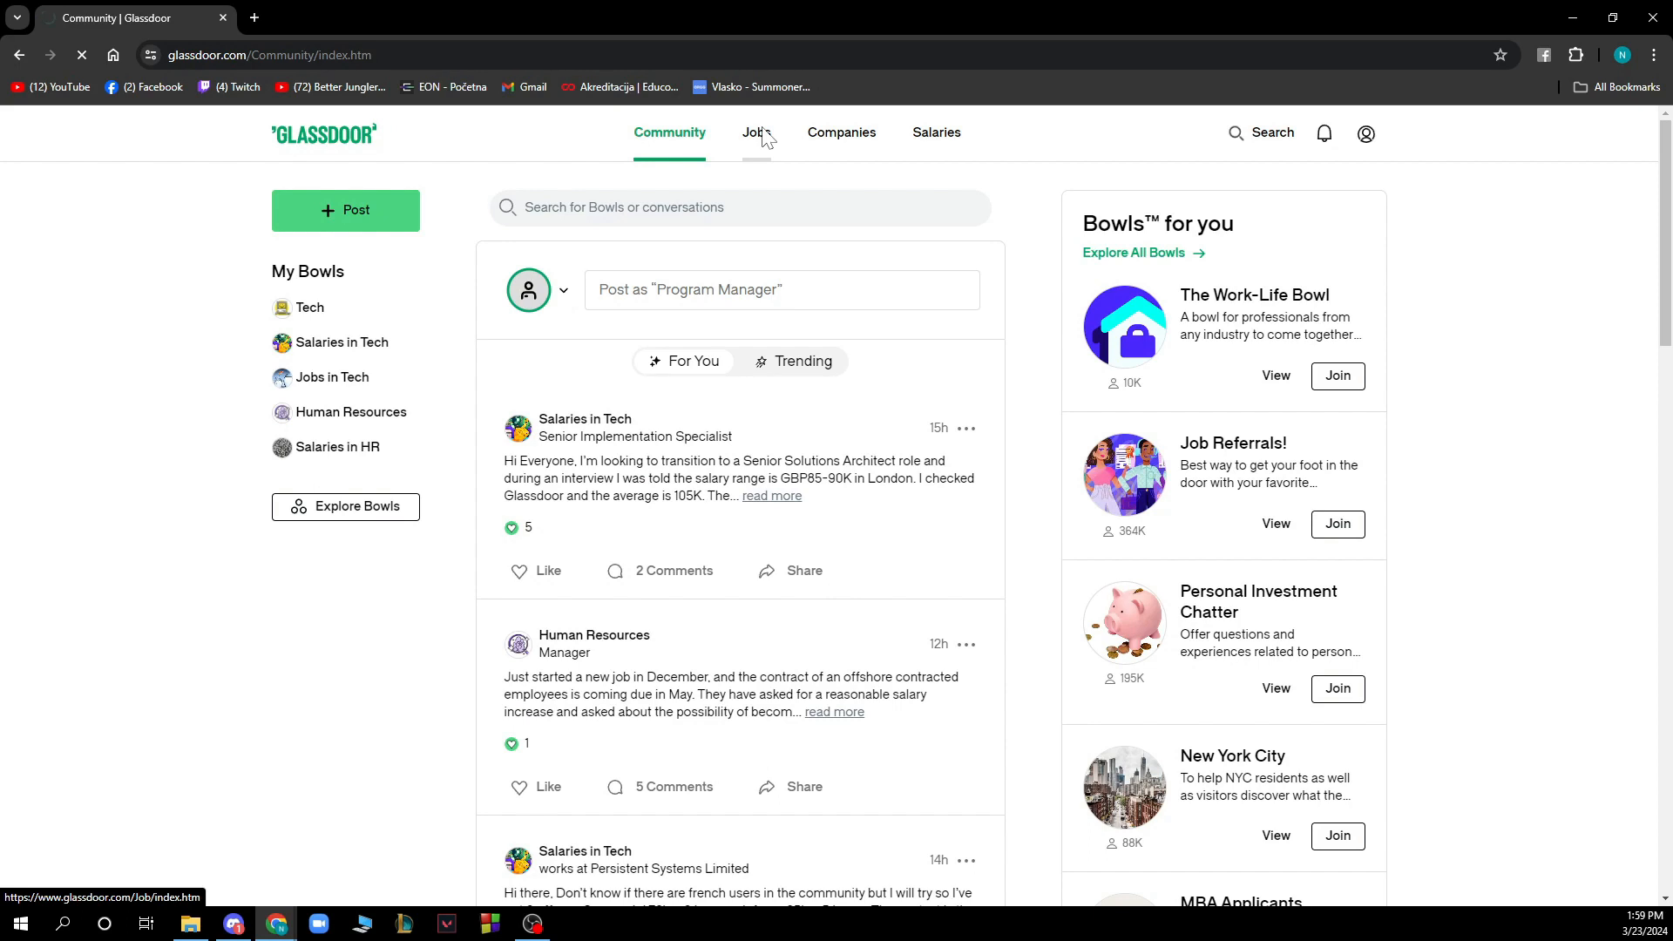
left_click(753, 132)
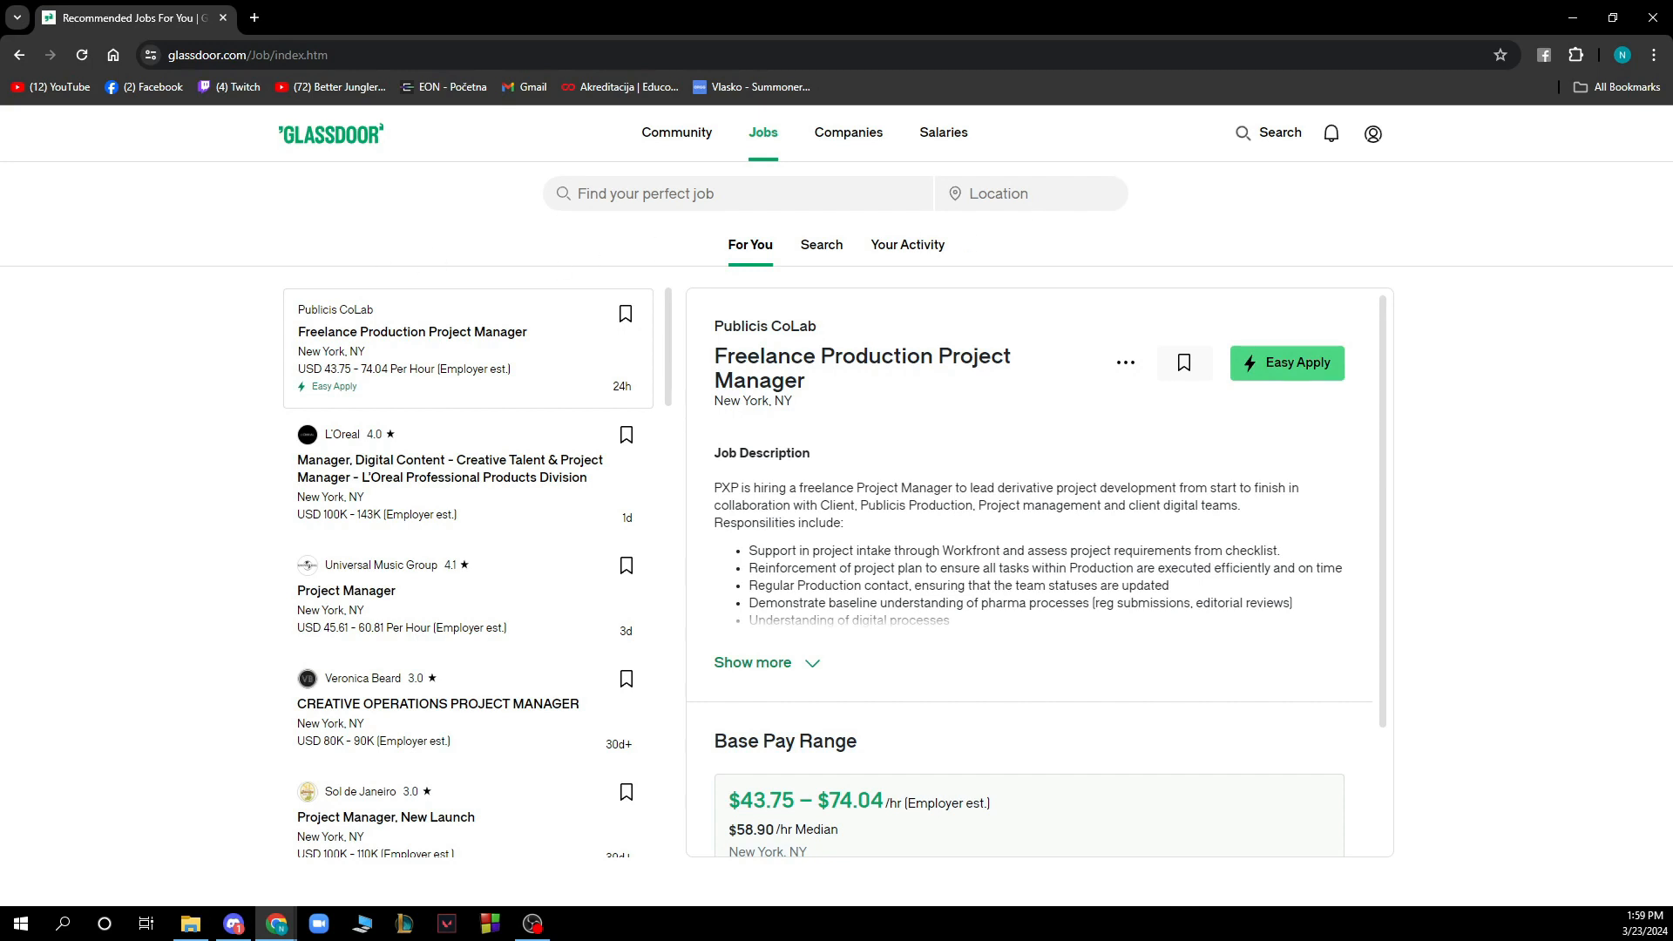
left_click(849, 133)
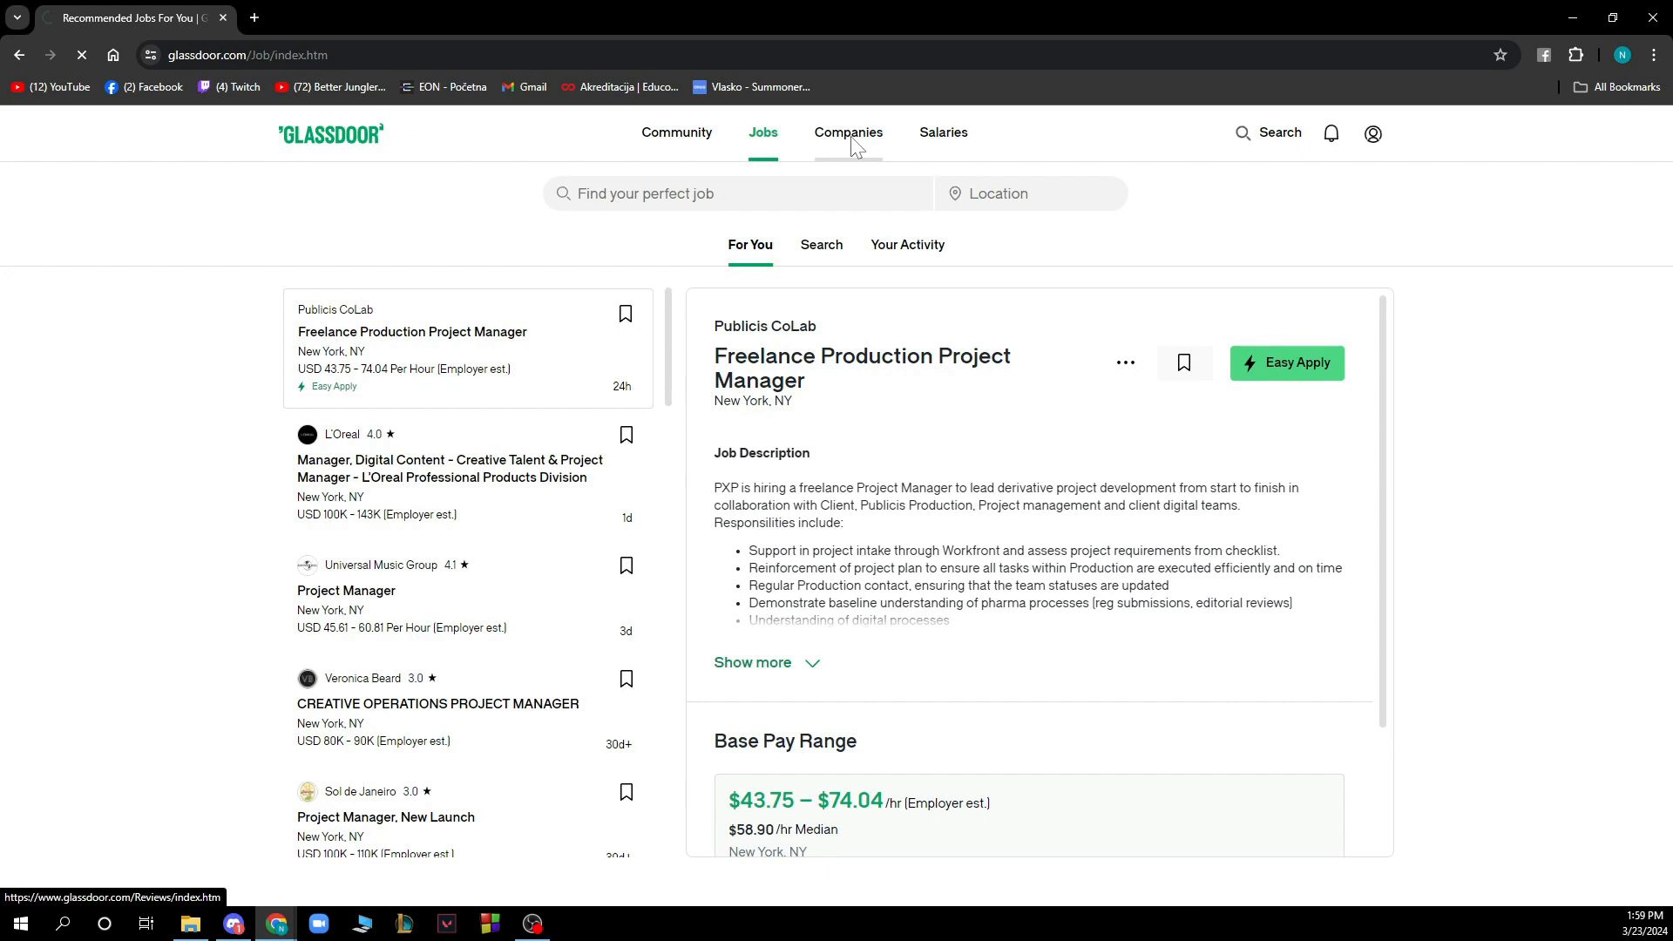
Browse the Companies page's workplace results, then move on to the Salaries page
left_click(849, 132)
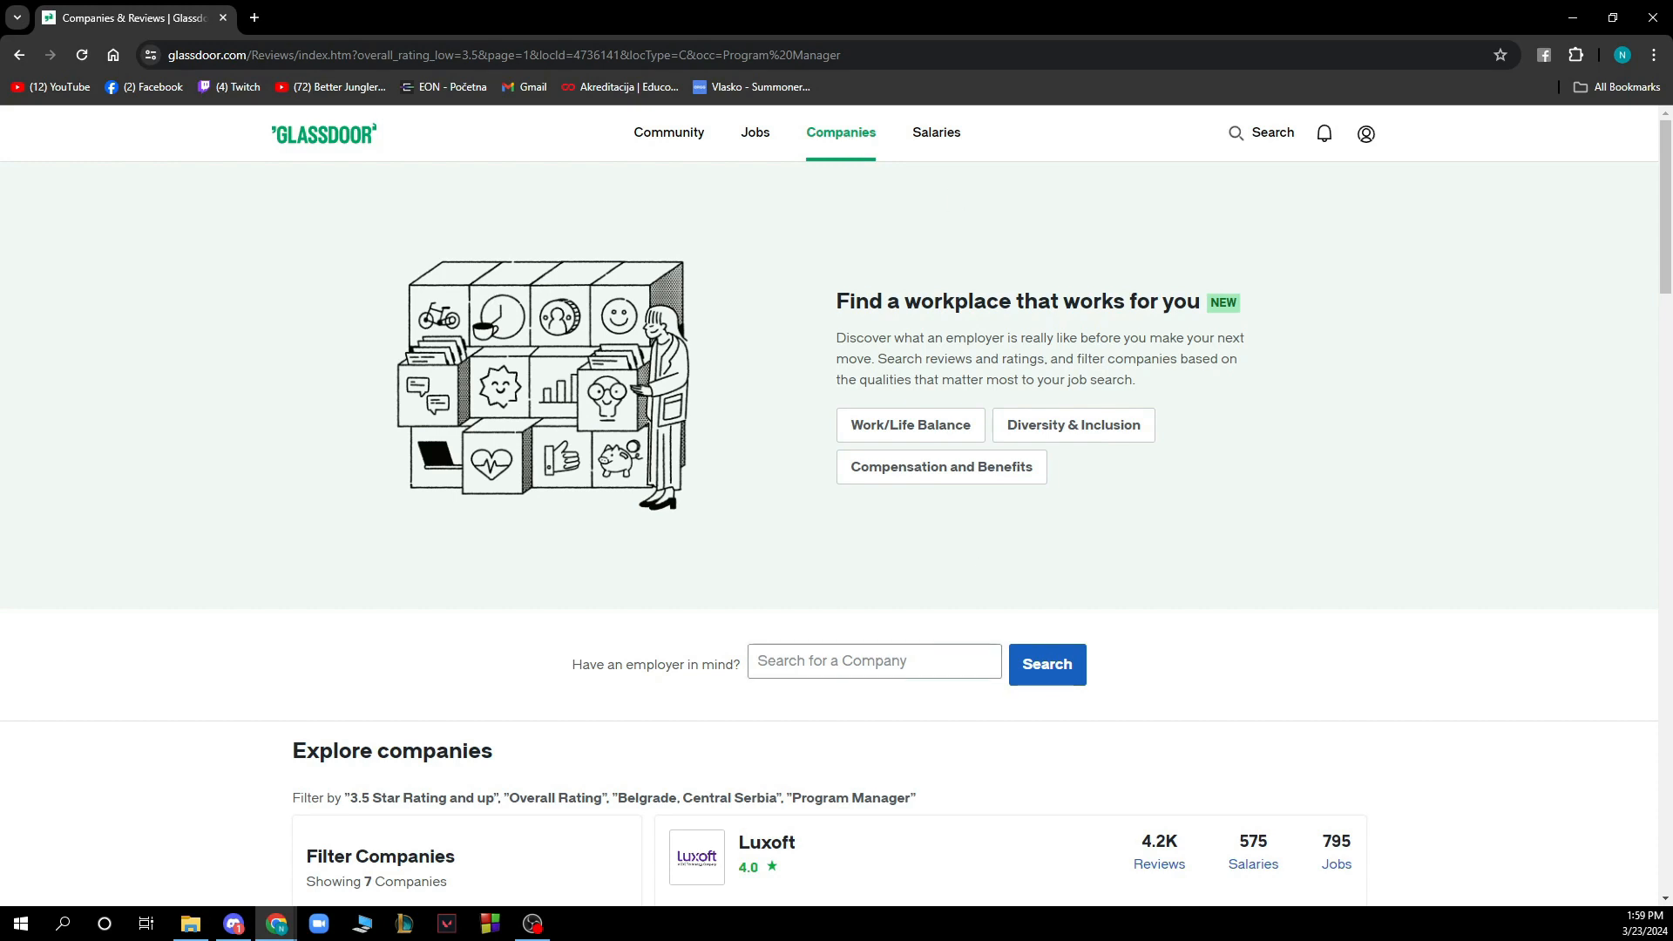
mouse_move(1084, 553)
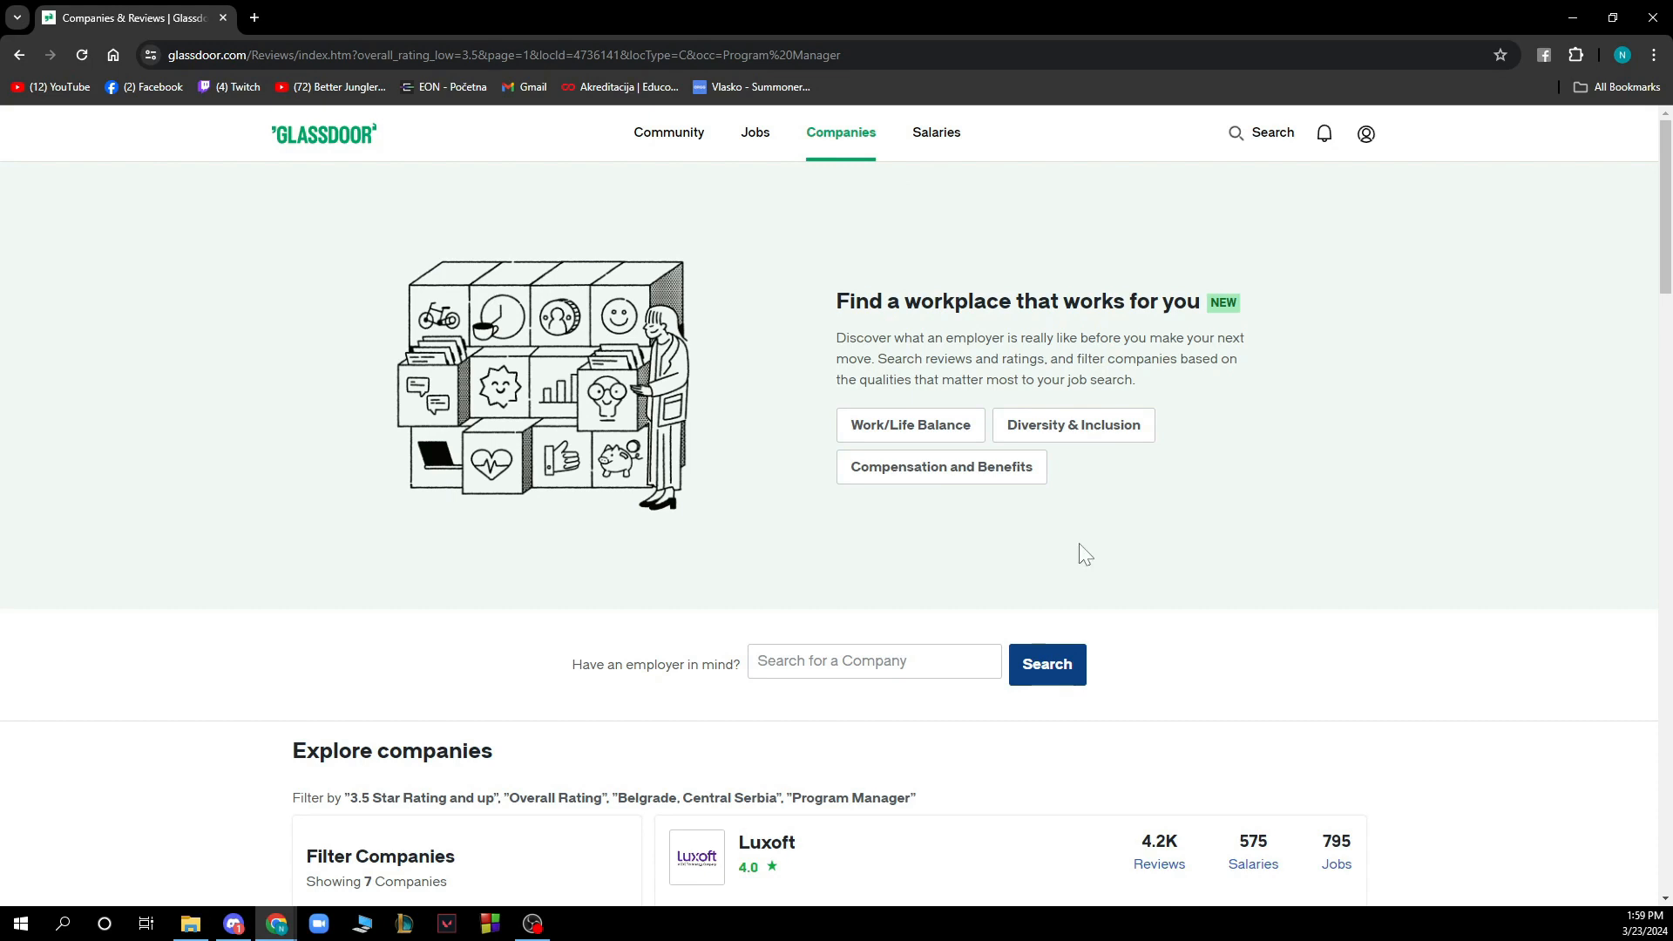
left_click(936, 133)
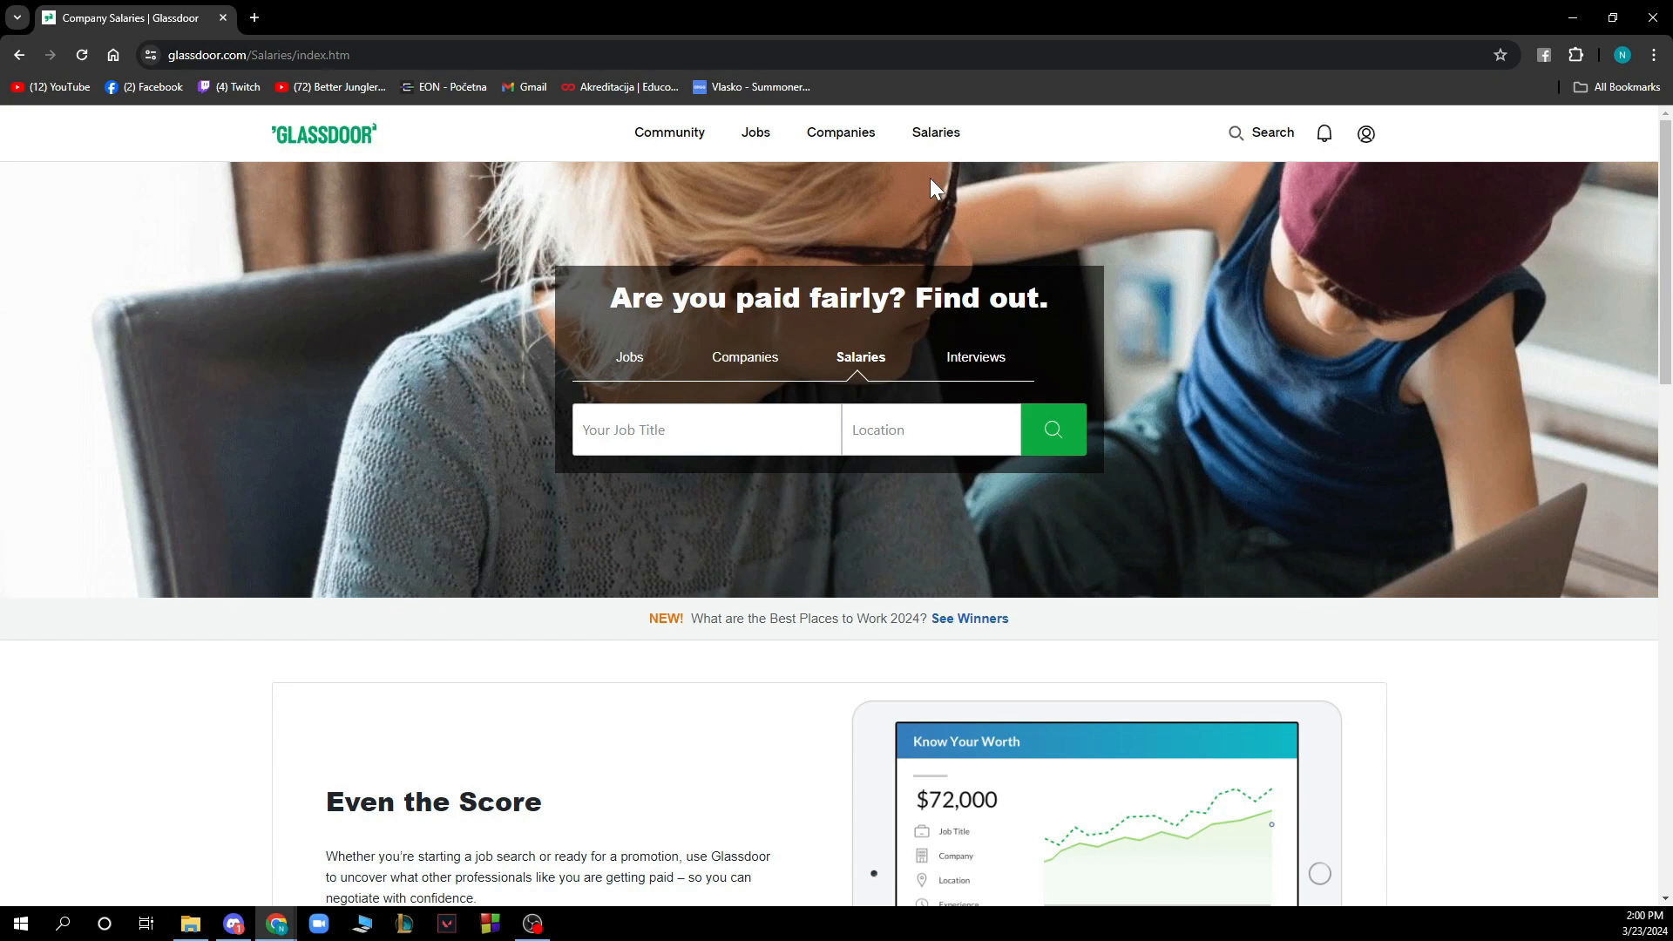
mouse_move(933, 187)
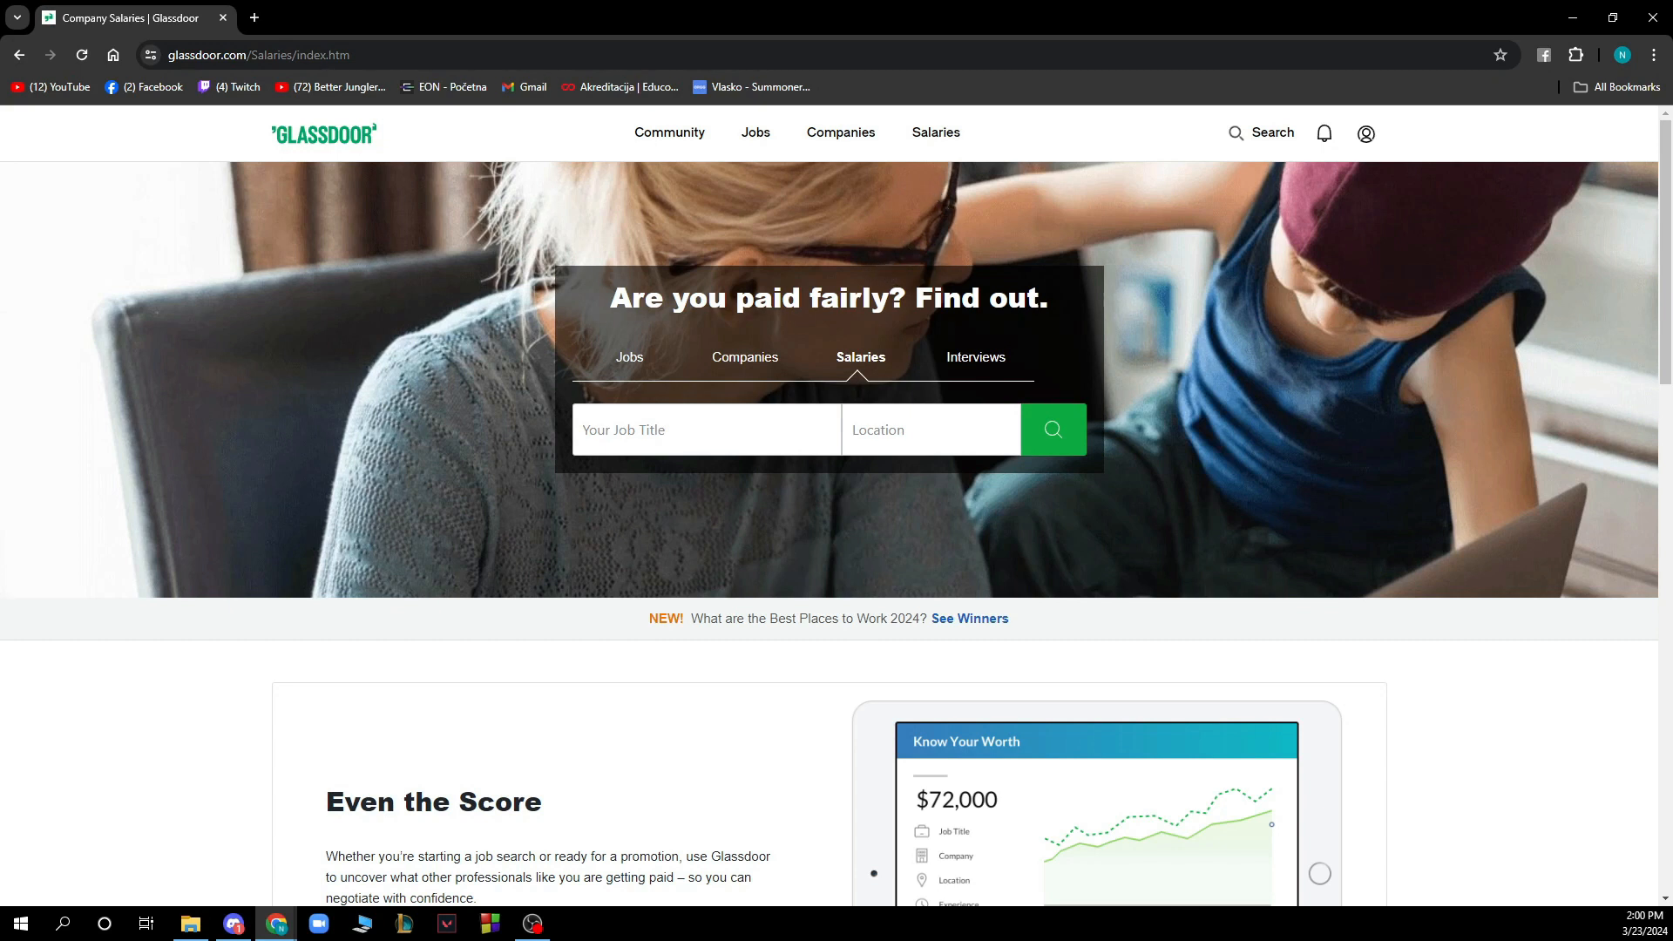